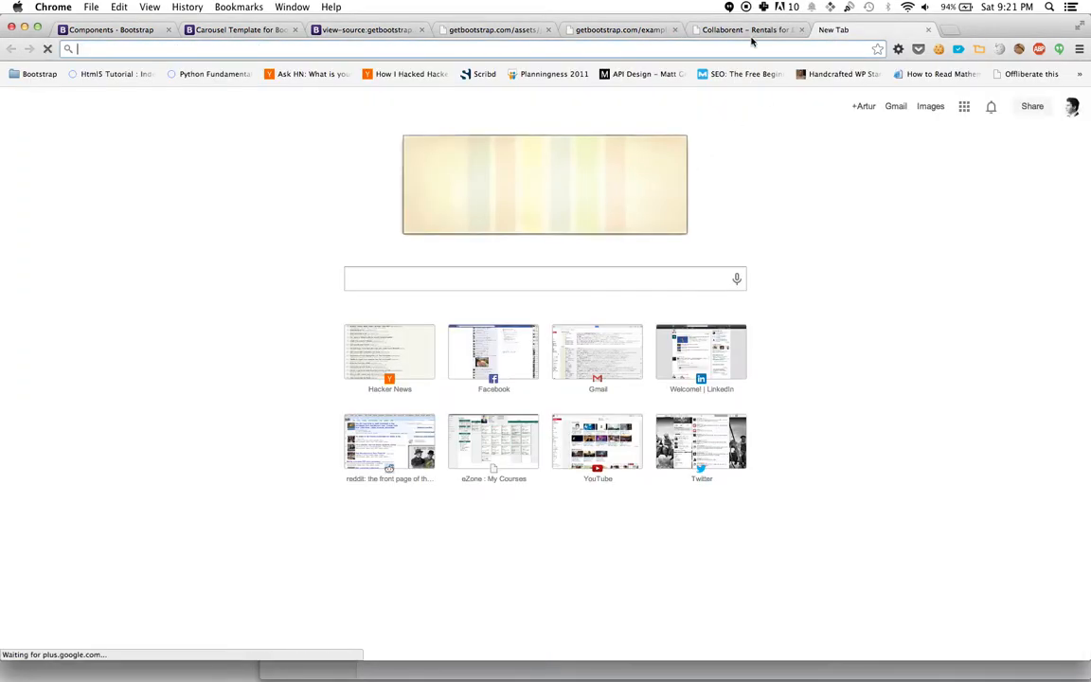
- Glance at the Collaborent site tab, then return to the blank new tab
{"action": "left_click", "coordinate": [746, 29]}
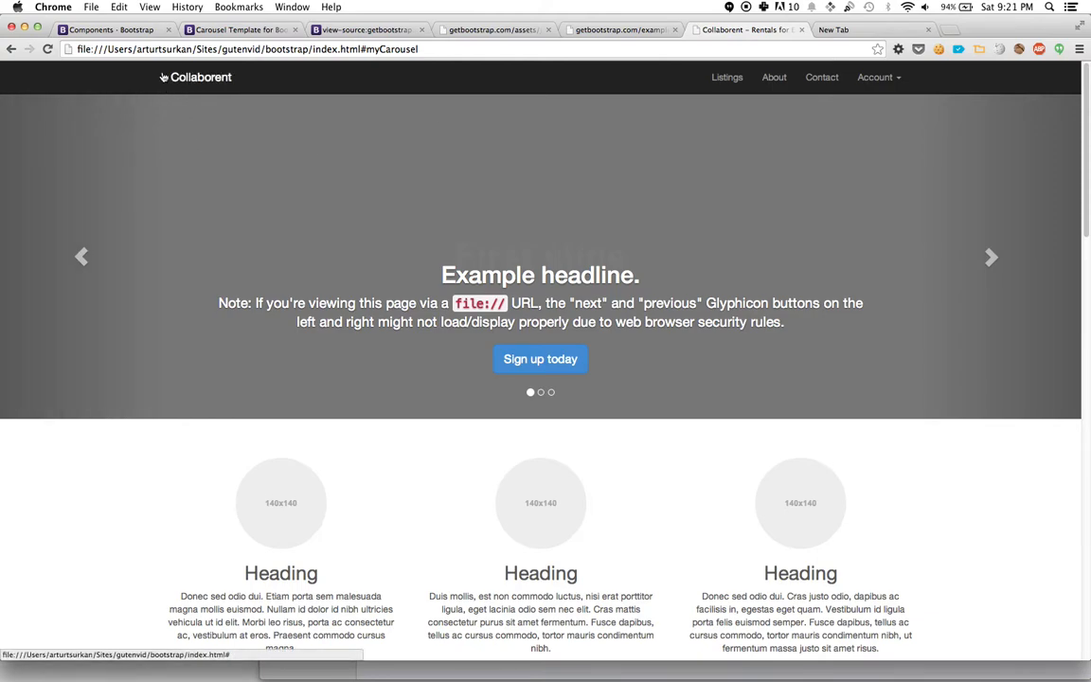
{"action": "left_click", "coordinate": [833, 30]}
{"action": "type", "text": "images.google.ca"}
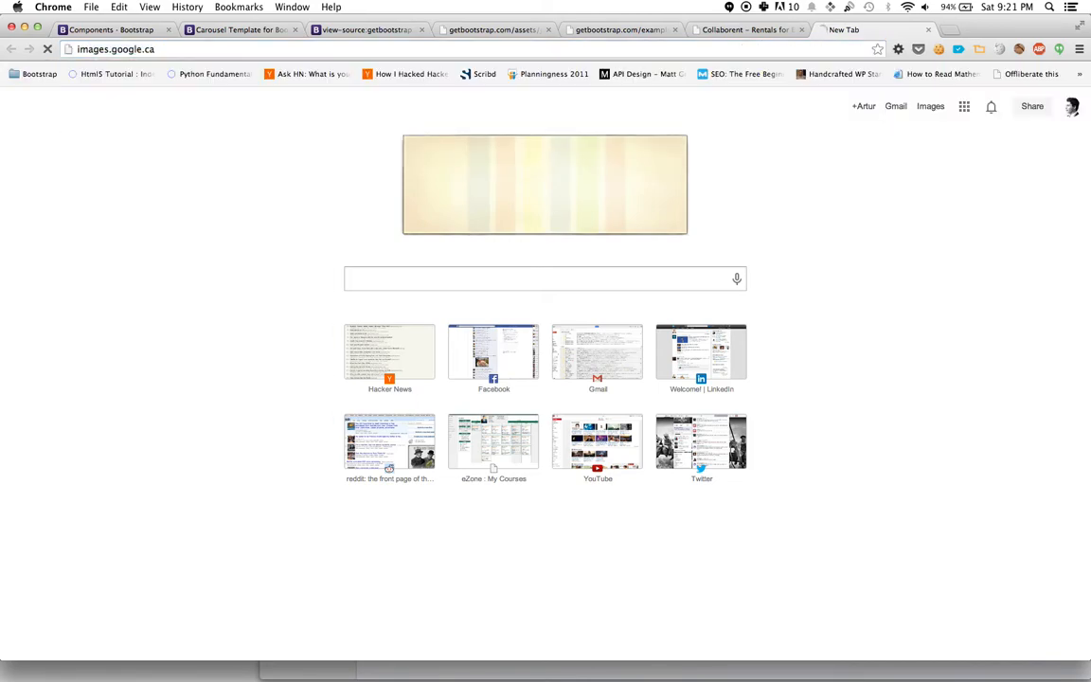
- Search Google Images for 'house icon logo' and browse the results
{"action": "type", "text": "ho"}
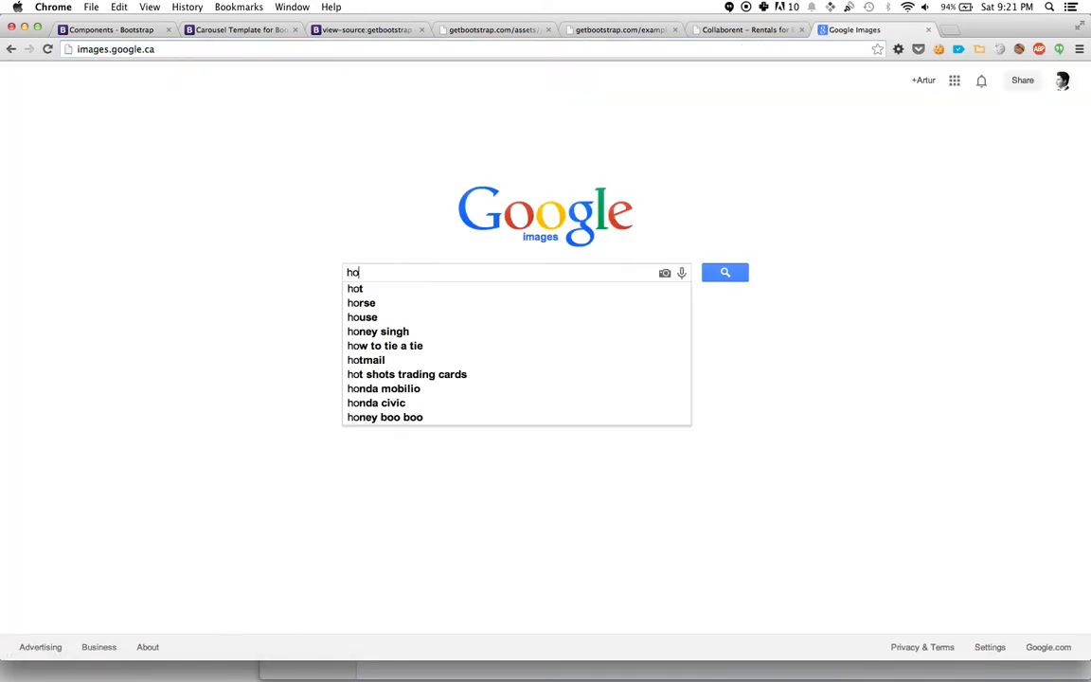
{"action": "type", "text": "house icon logo"}
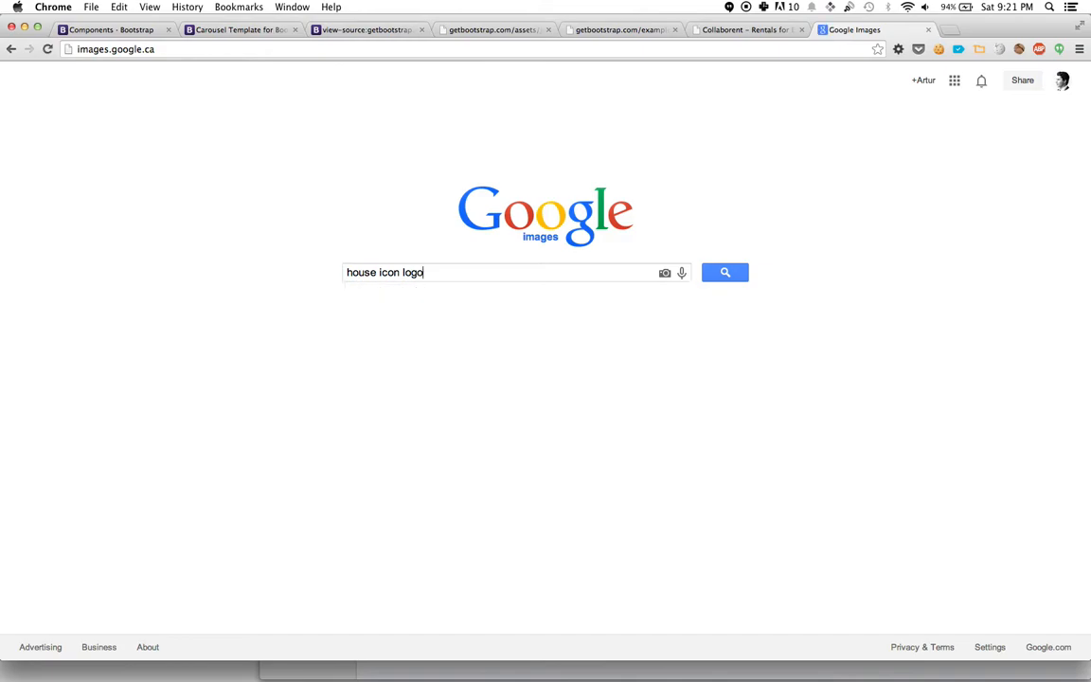
{"action": "left_click", "coordinate": [724, 273]}
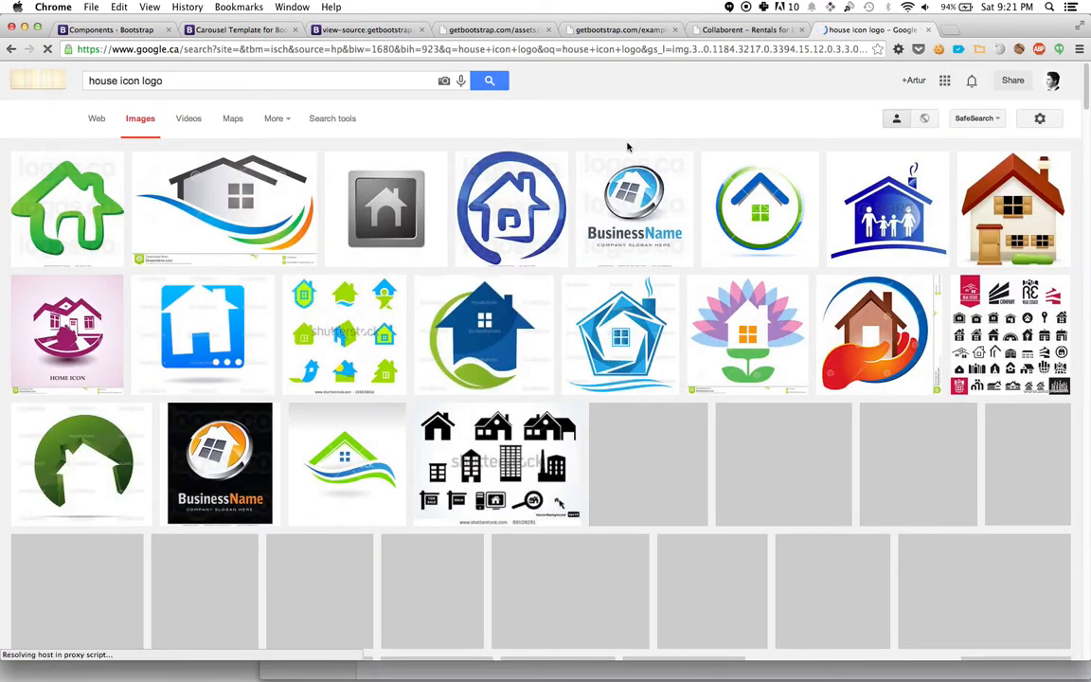
{"action": "scroll", "scroll_direction": "down", "scroll_amount": 3}
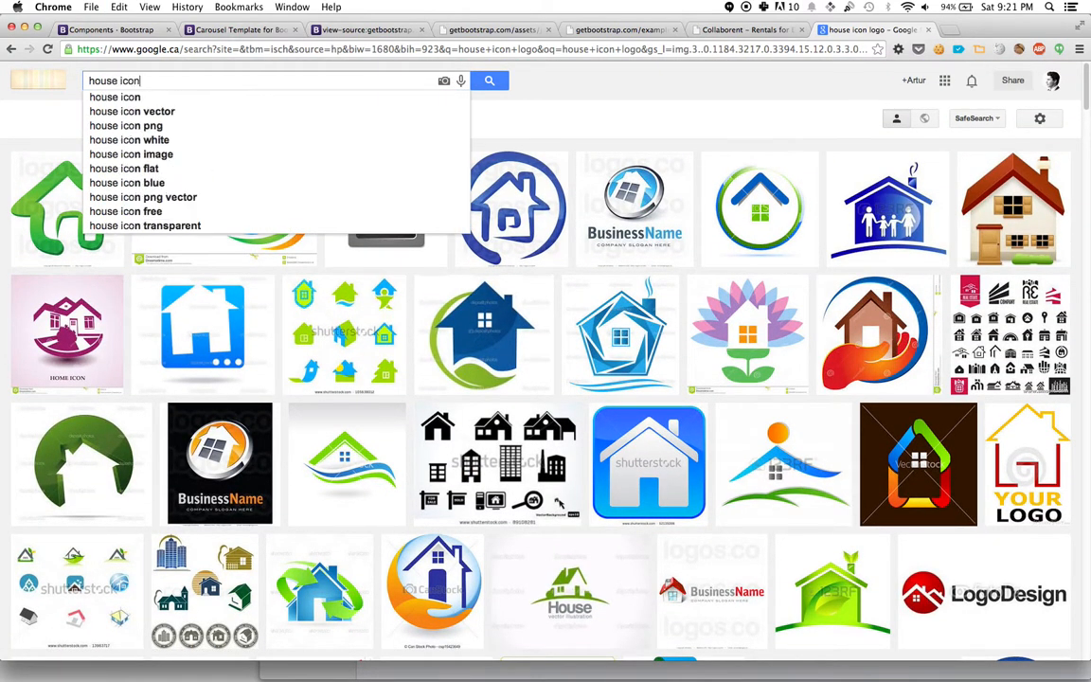
- Refine to 'house icon' and preview the blue house with the orange roof
{"action": "left_click", "coordinate": [490, 80]}
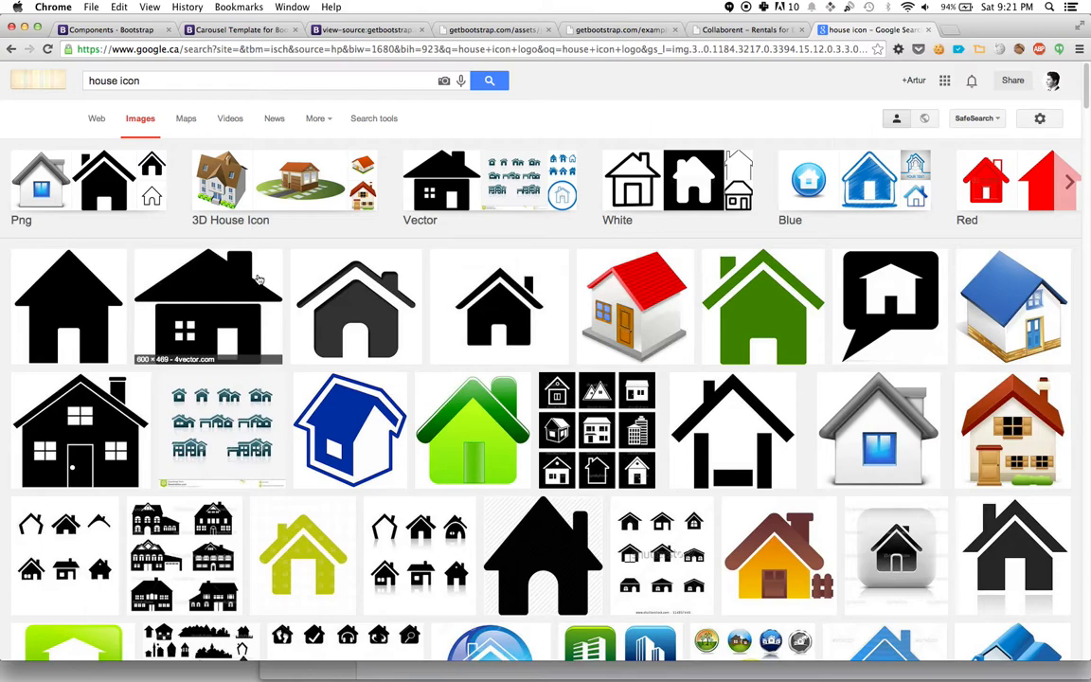
{"action": "scroll", "scroll_direction": "down", "scroll_amount": 3}
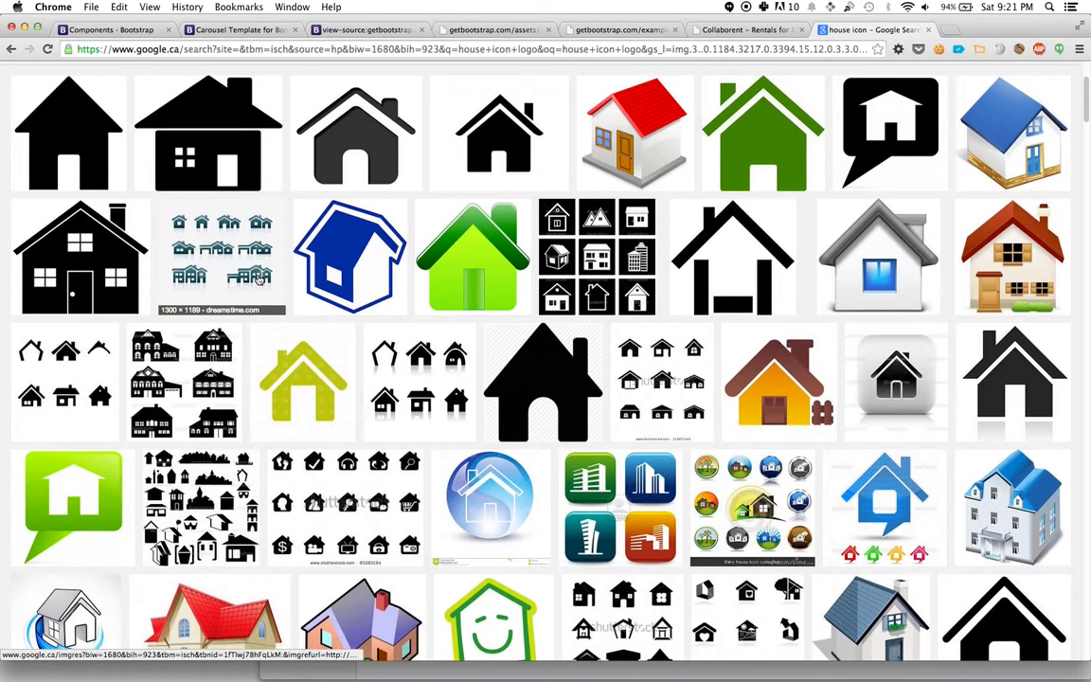
{"action": "scroll", "scroll_direction": "down", "scroll_amount": 3}
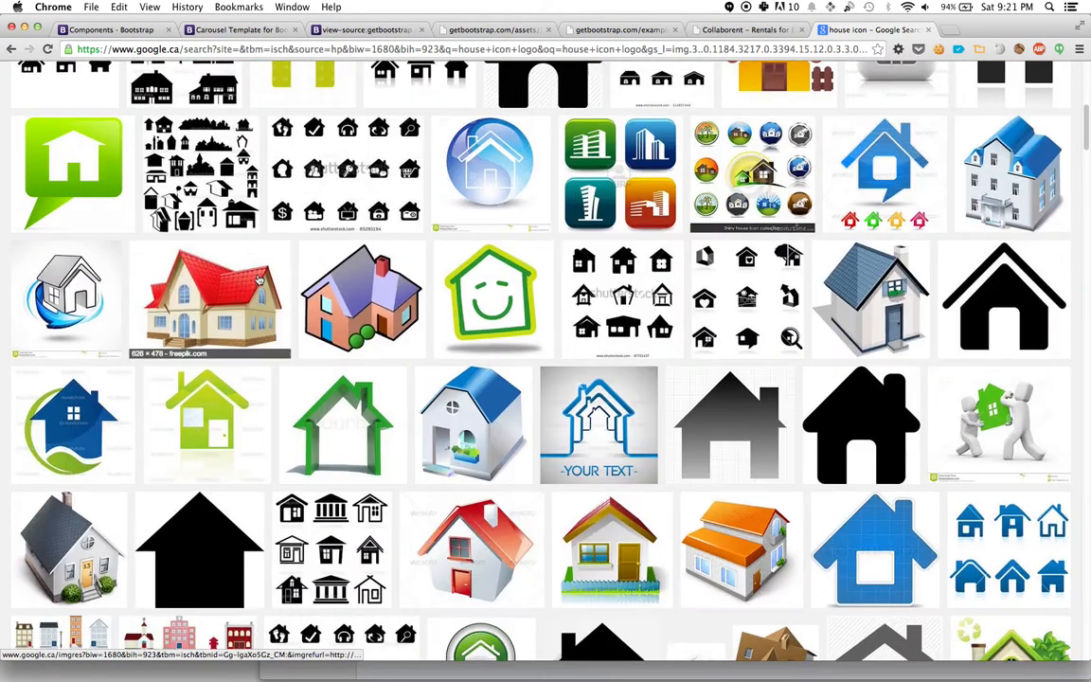
{"action": "scroll", "scroll_direction": "down", "scroll_amount": 3}
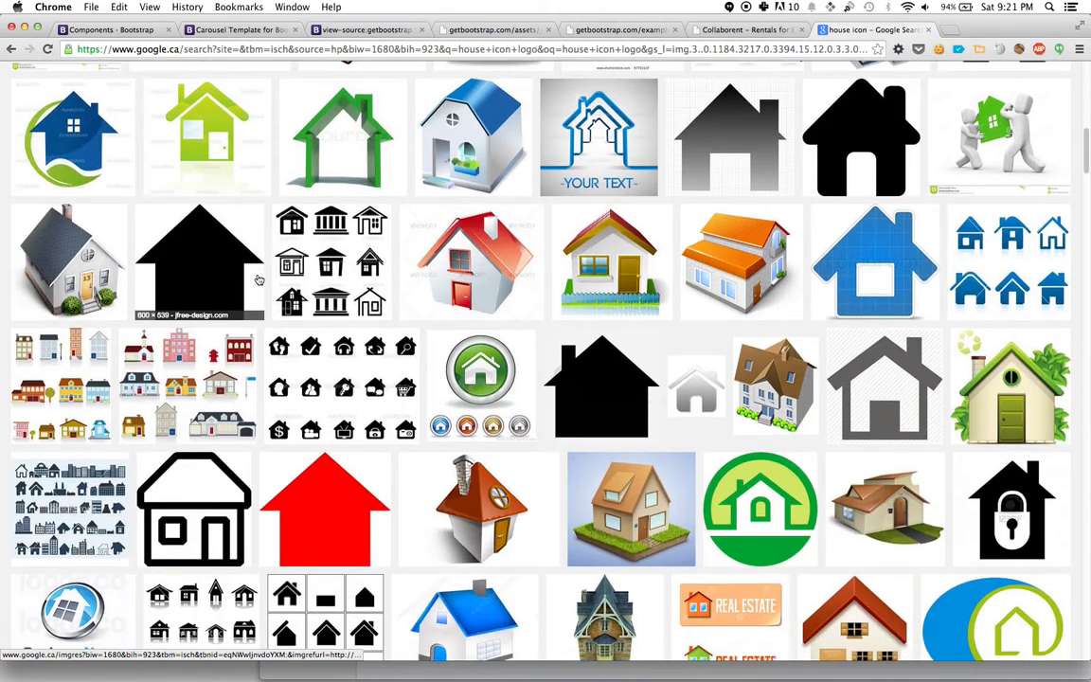
{"action": "scroll", "scroll_direction": "down", "scroll_amount": 3}
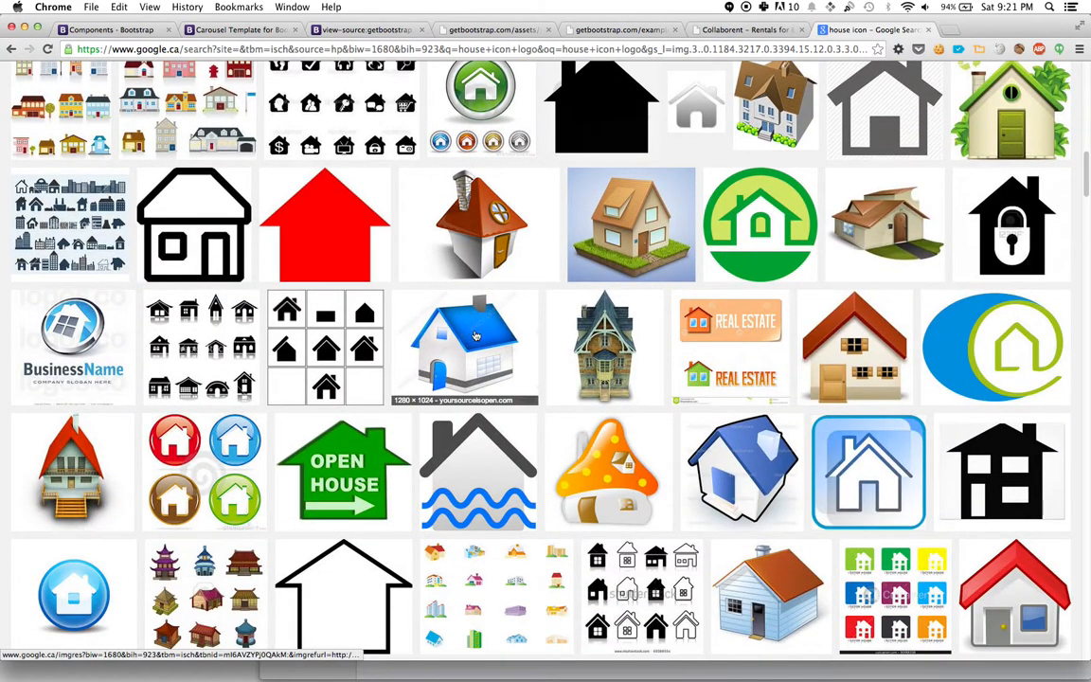
{"action": "scroll", "scroll_direction": "down", "scroll_amount": 3}
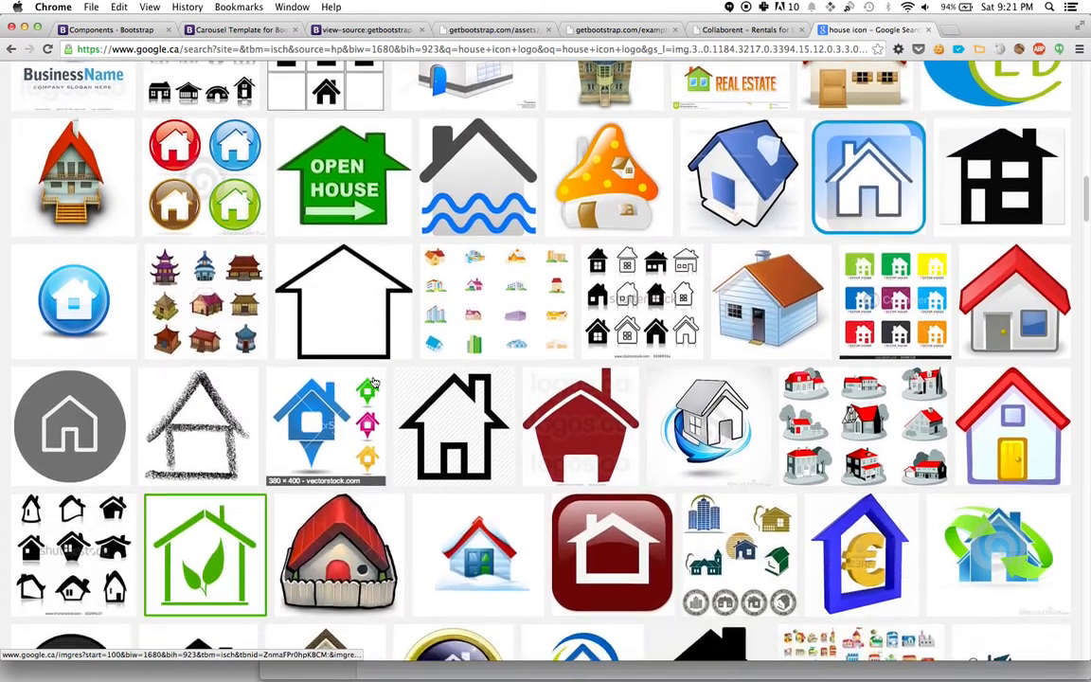
{"action": "scroll", "scroll_direction": "down", "scroll_amount": 3}
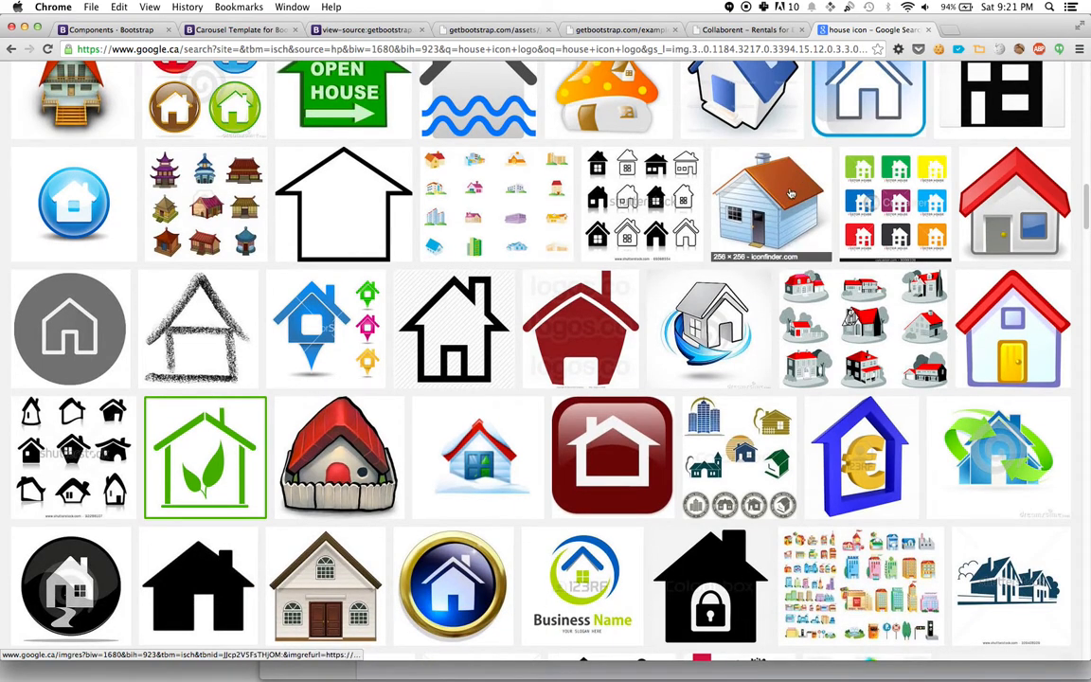
{"action": "left_click", "coordinate": [770, 203]}
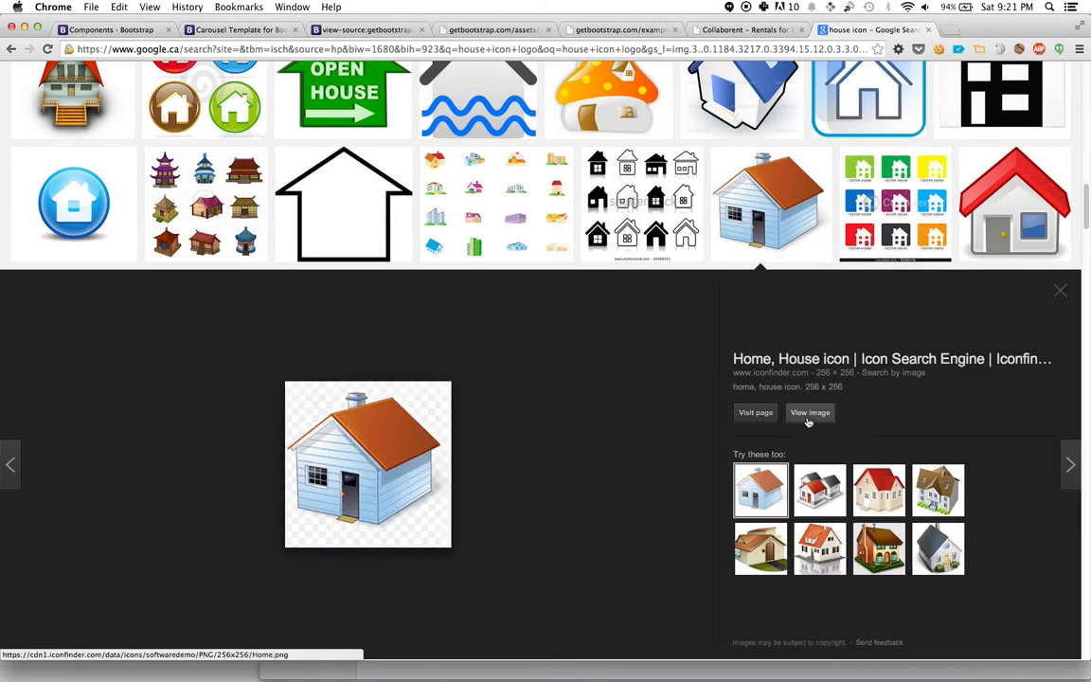
- Open the blue house image full size and save it as logo.png in the bootstrap img folder
{"action": "left_click", "coordinate": [810, 412]}
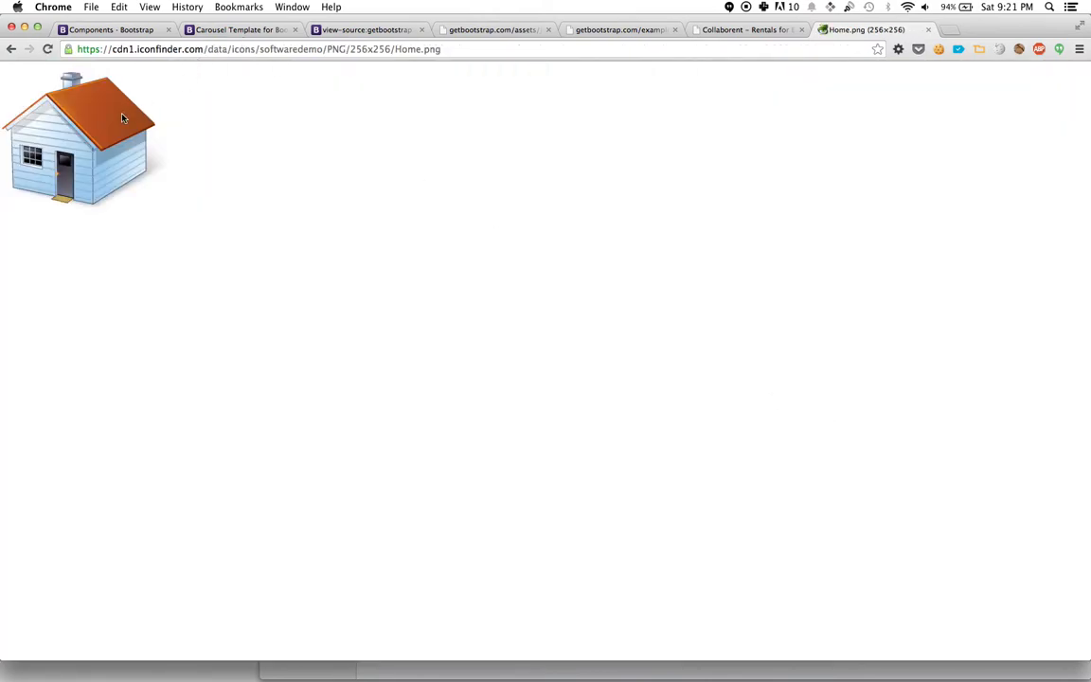
{"action": "right_click", "coordinate": [151, 99]}
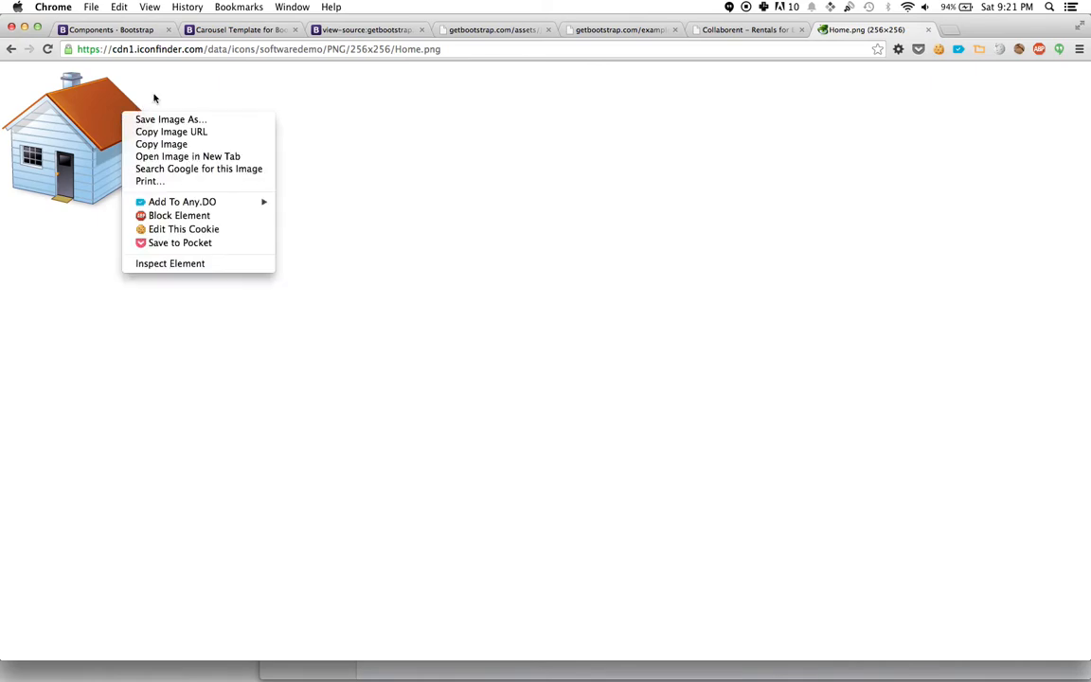
{"action": "mouse_move", "coordinate": [171, 120]}
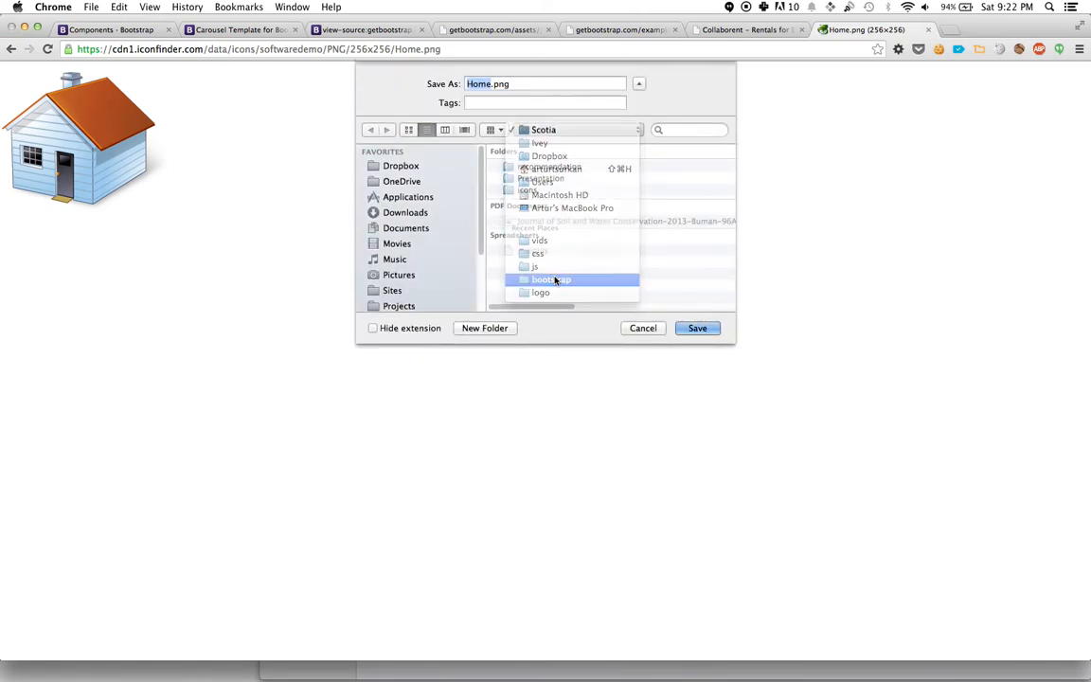
{"action": "left_click", "coordinate": [552, 279]}
{"action": "type", "text": "logo"}
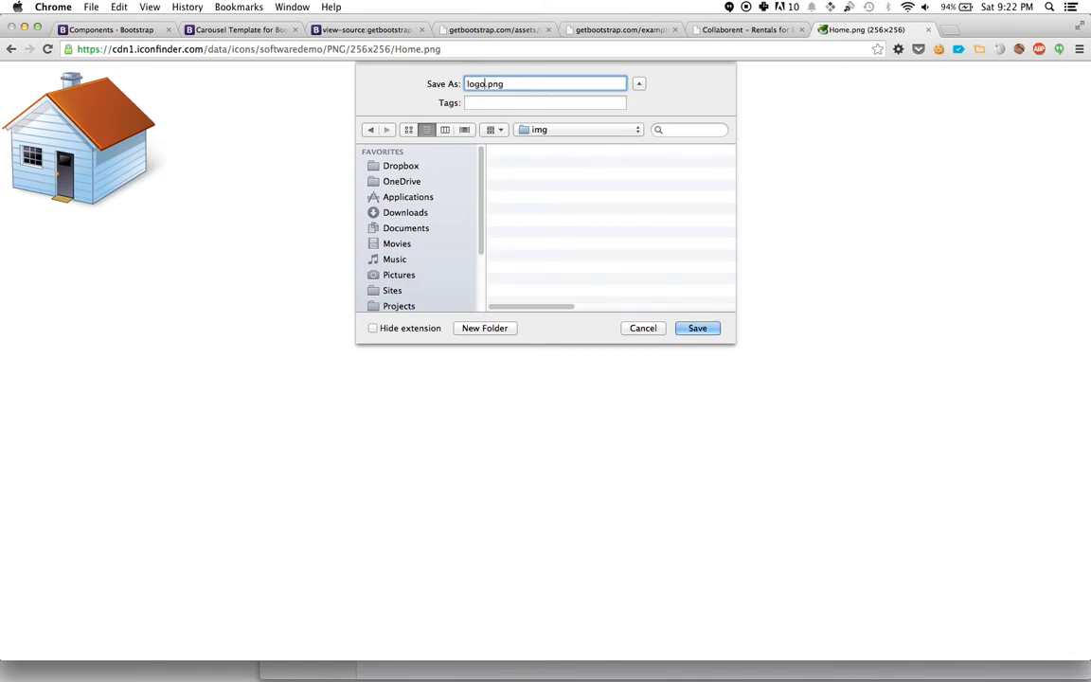
{"action": "left_click", "coordinate": [698, 328]}
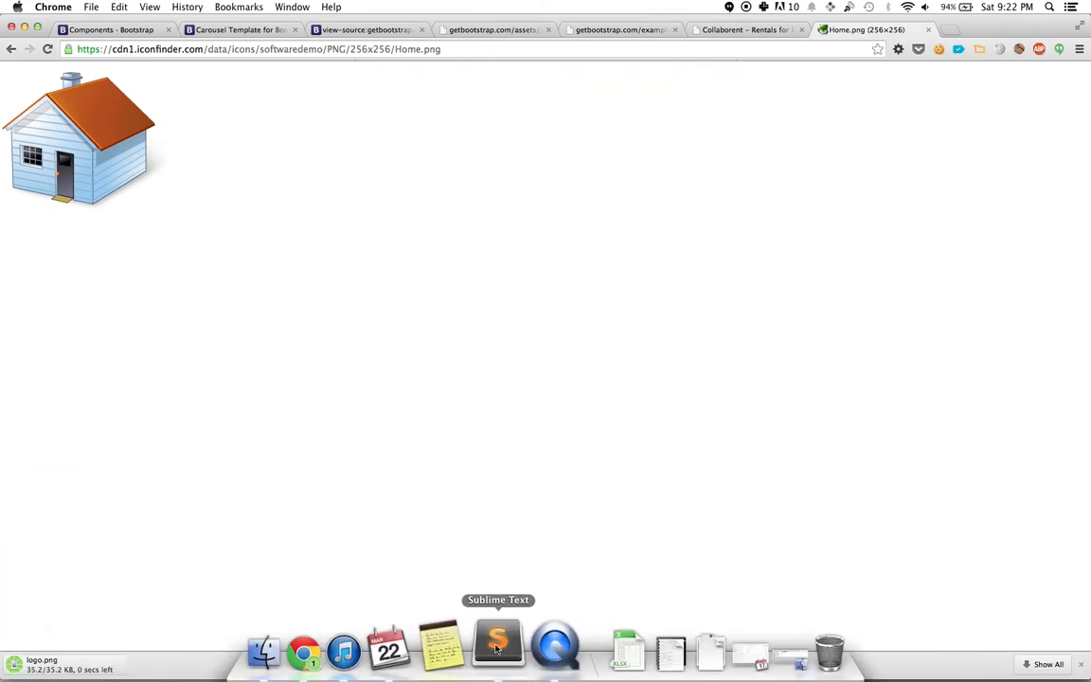
- In index.html, begin typing <img src="img/..."> before the Collaborent brand text
{"action": "left_click", "coordinate": [497, 647]}
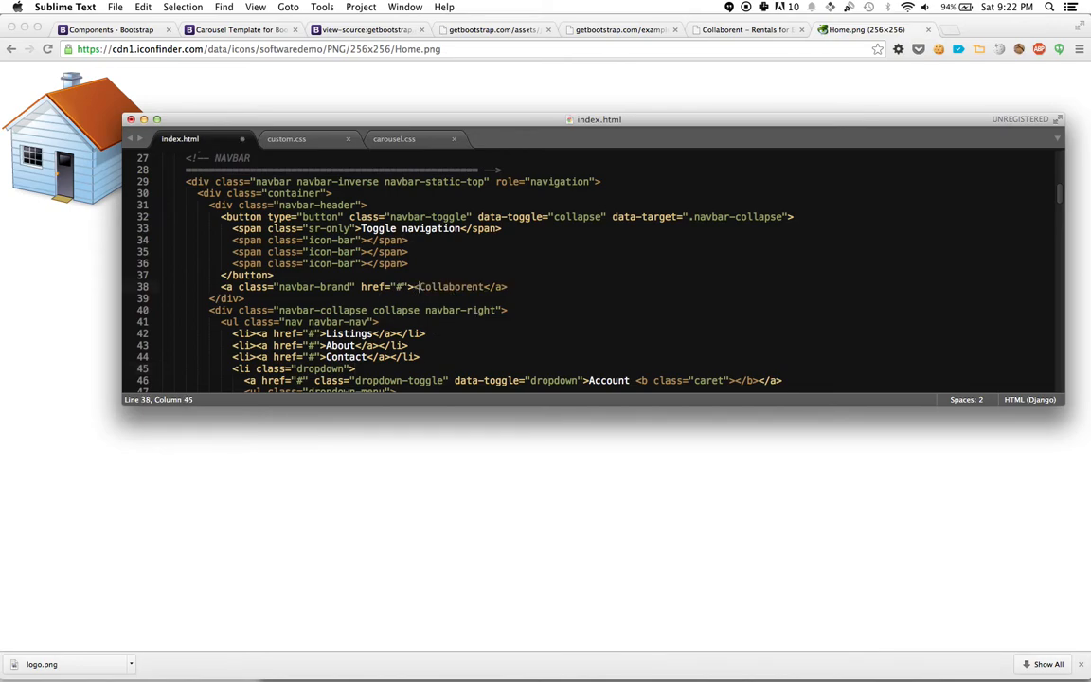
{"action": "type", "text": "<img src"}
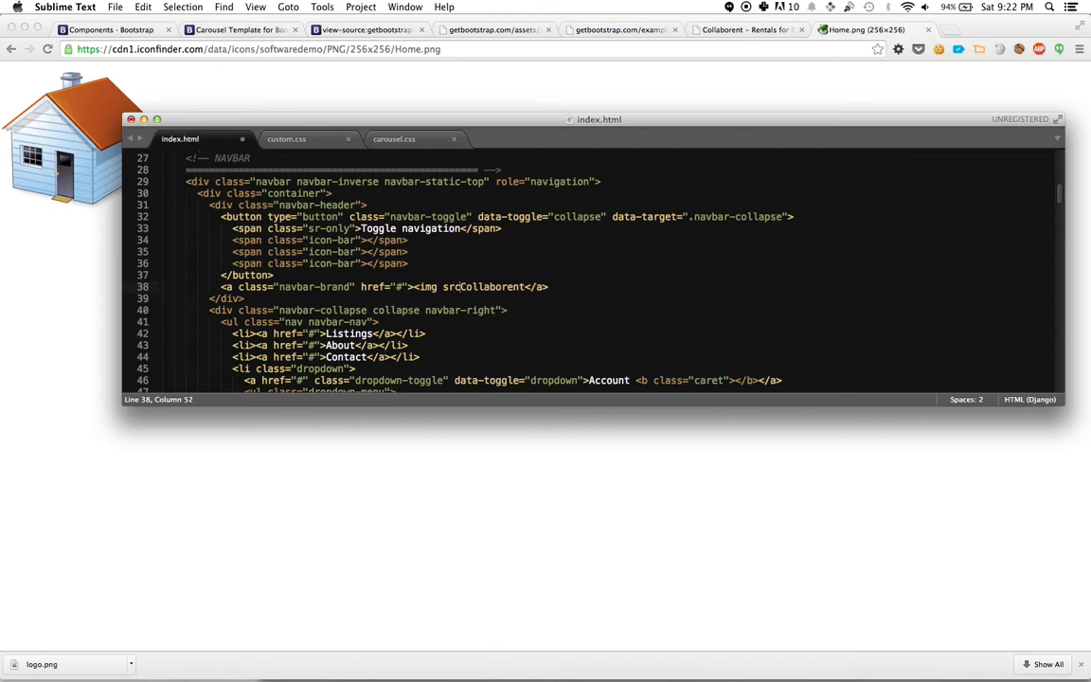
{"action": "type", "text": "img/"}
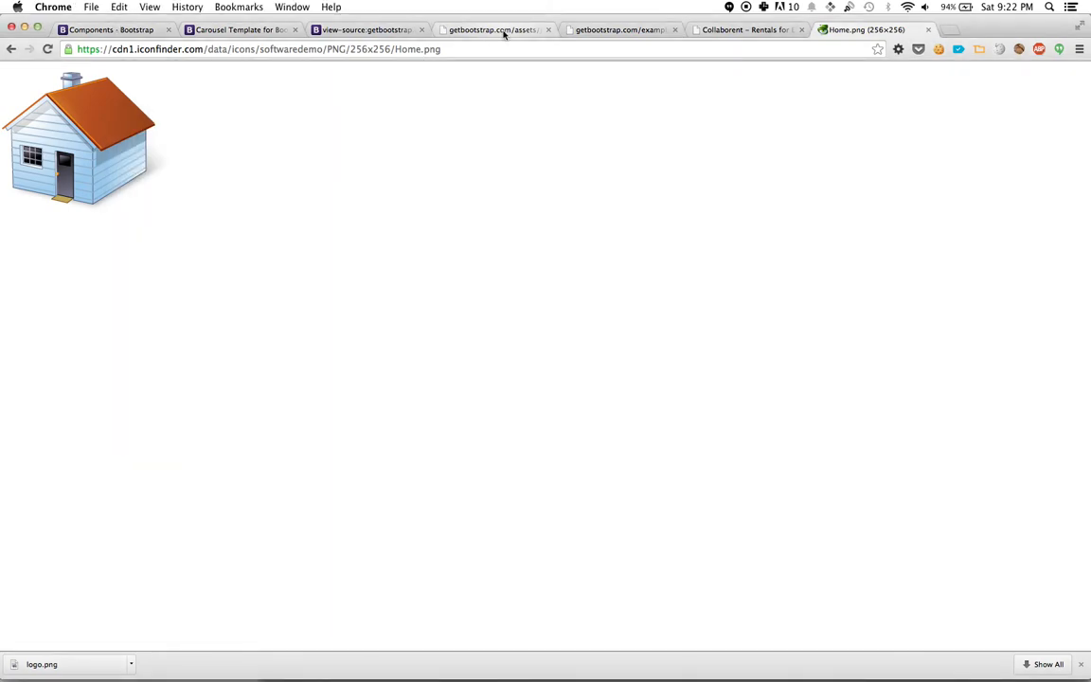
- On the Collaborent tab, inspect the oversized house logo image in developer tools
{"action": "left_click", "coordinate": [743, 29]}
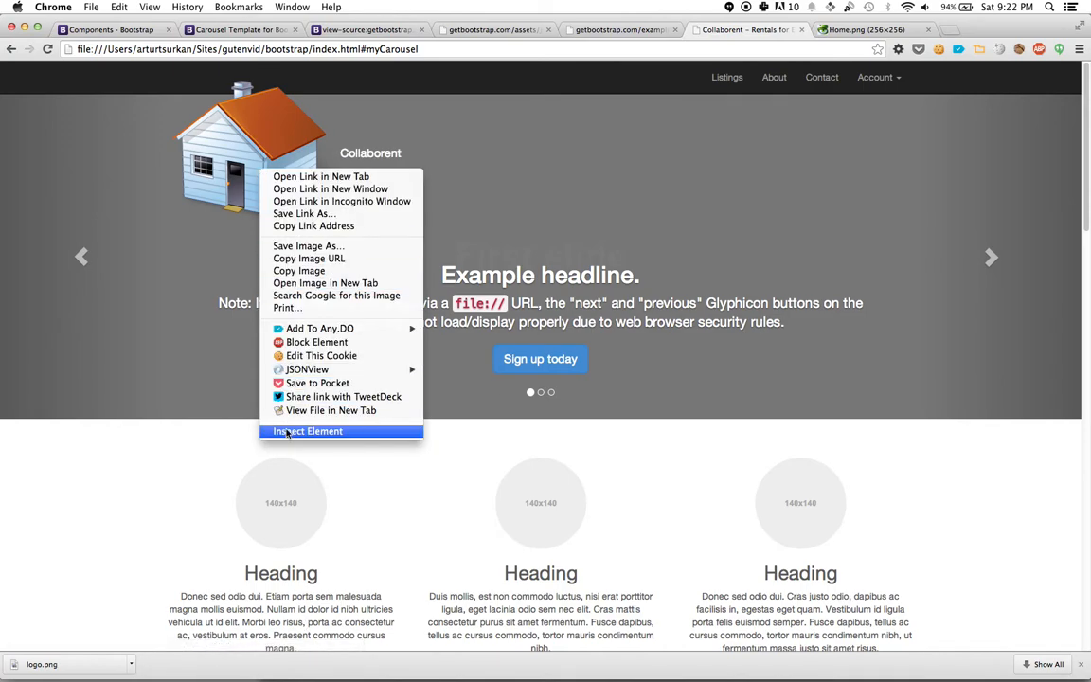
{"action": "left_click", "coordinate": [307, 431]}
{"action": "type", "text": "height: i"}
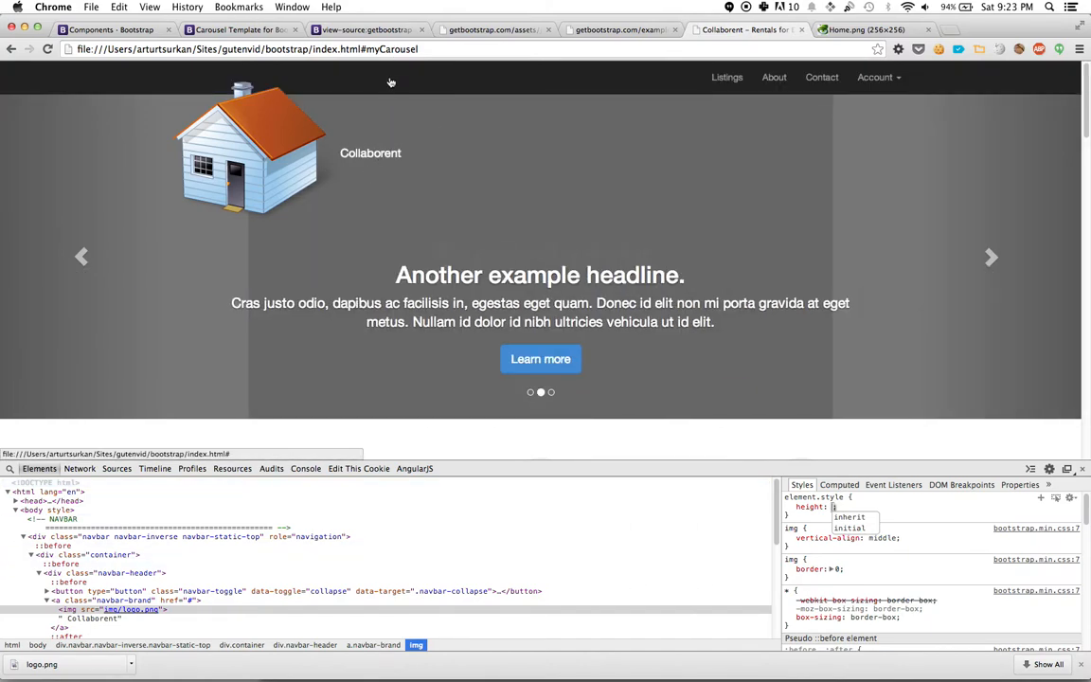
- Set the logo's inline height to 100% and start adding another style property
{"action": "type", "text": "100%"}
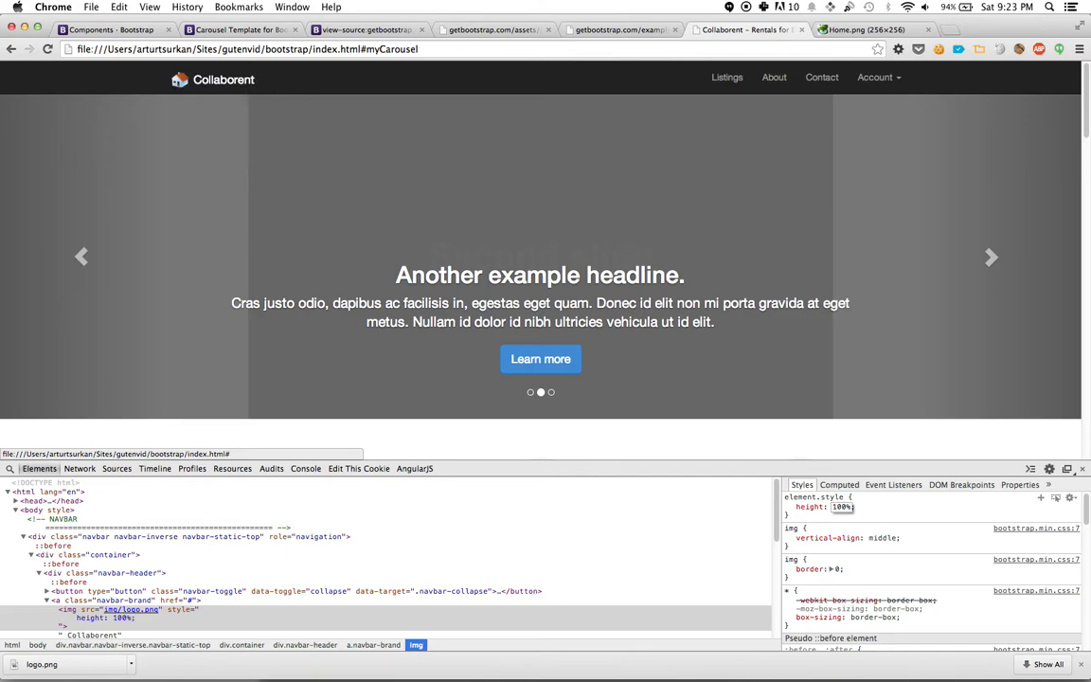
{"action": "left_click", "coordinate": [991, 257]}
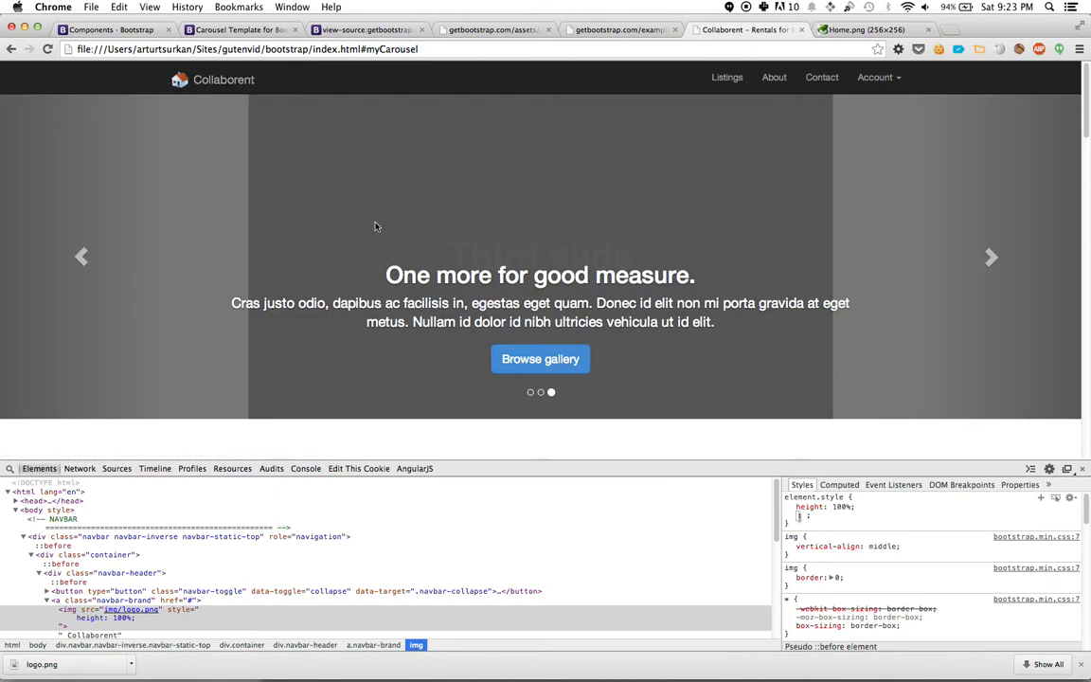
{"action": "left_click", "coordinate": [789, 507]}
{"action": "type", "text": "margin-top: -3px;"}
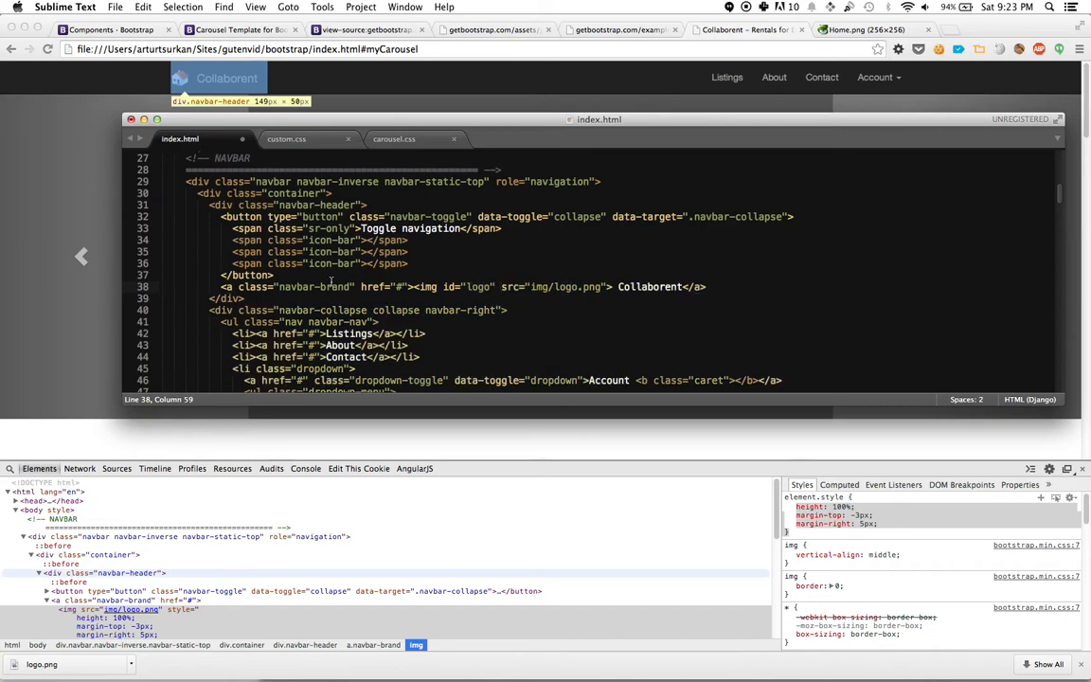
- Write a #logo rule (height 100%, margin-top -3px, margin-right 5px) in custom.css and reload the site
{"action": "left_click", "coordinate": [286, 138]}
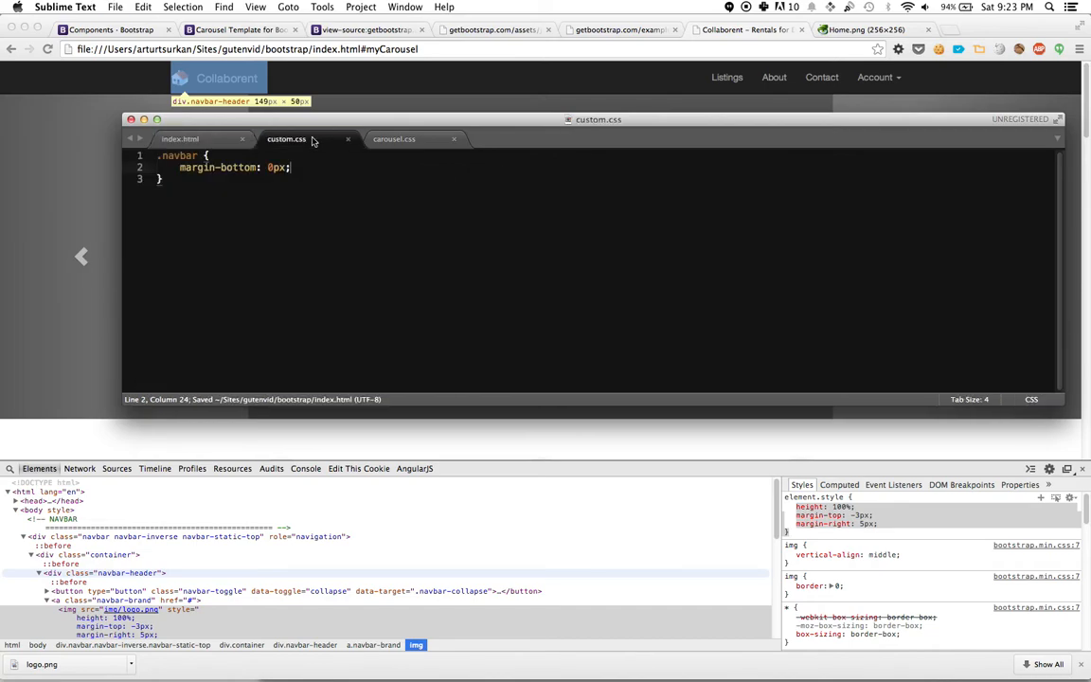
{"action": "type", "text": "#logo {"}
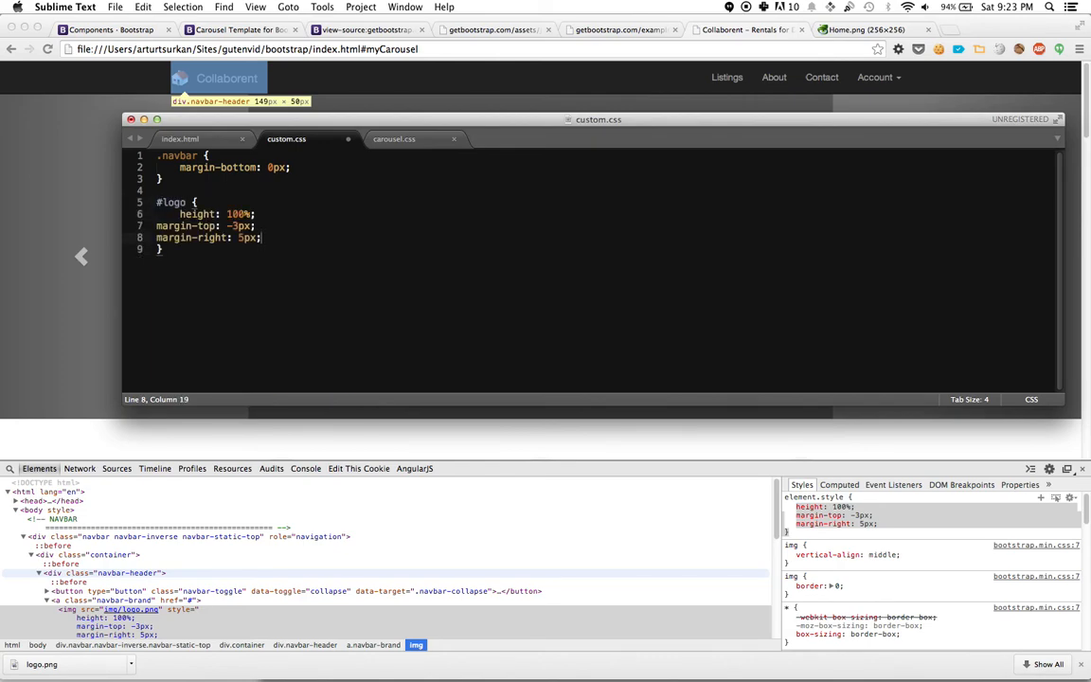
{"action": "left_click_drag", "start_coordinate": [159, 225], "coordinate": [285, 237]}
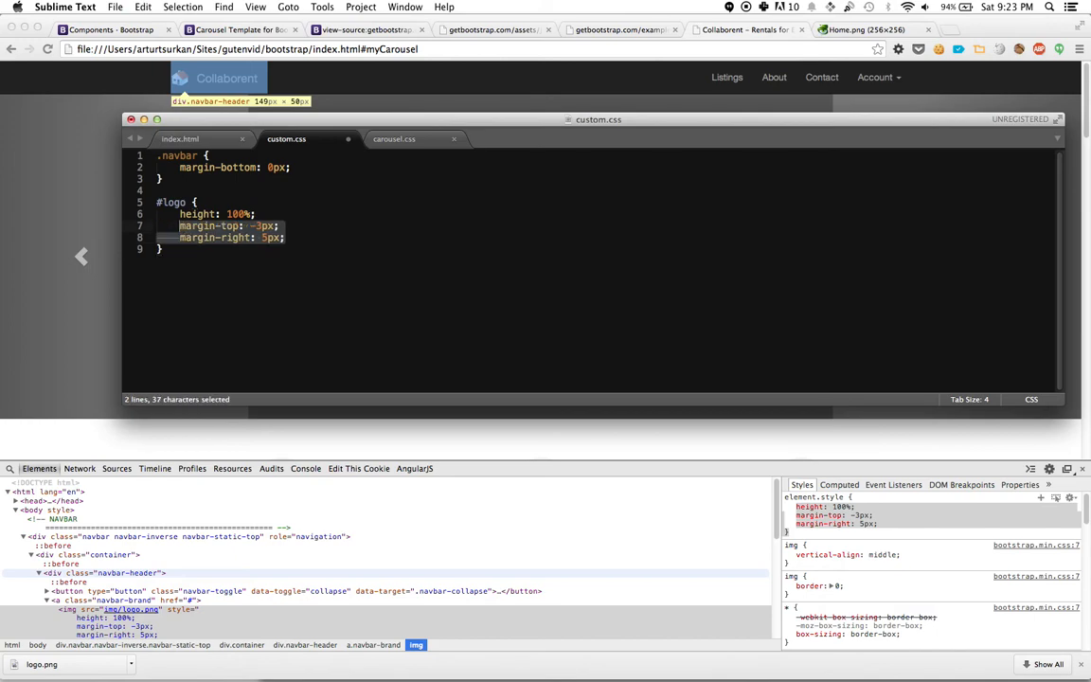
{"action": "key", "text": "cmd+s"}
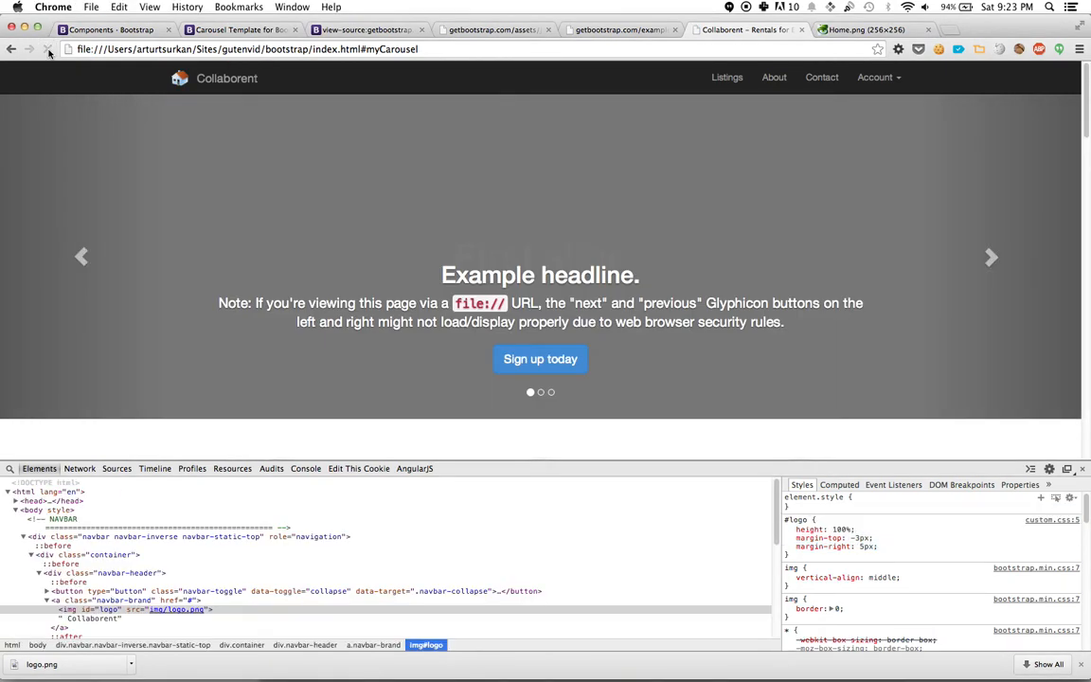
{"action": "left_click", "coordinate": [48, 49]}
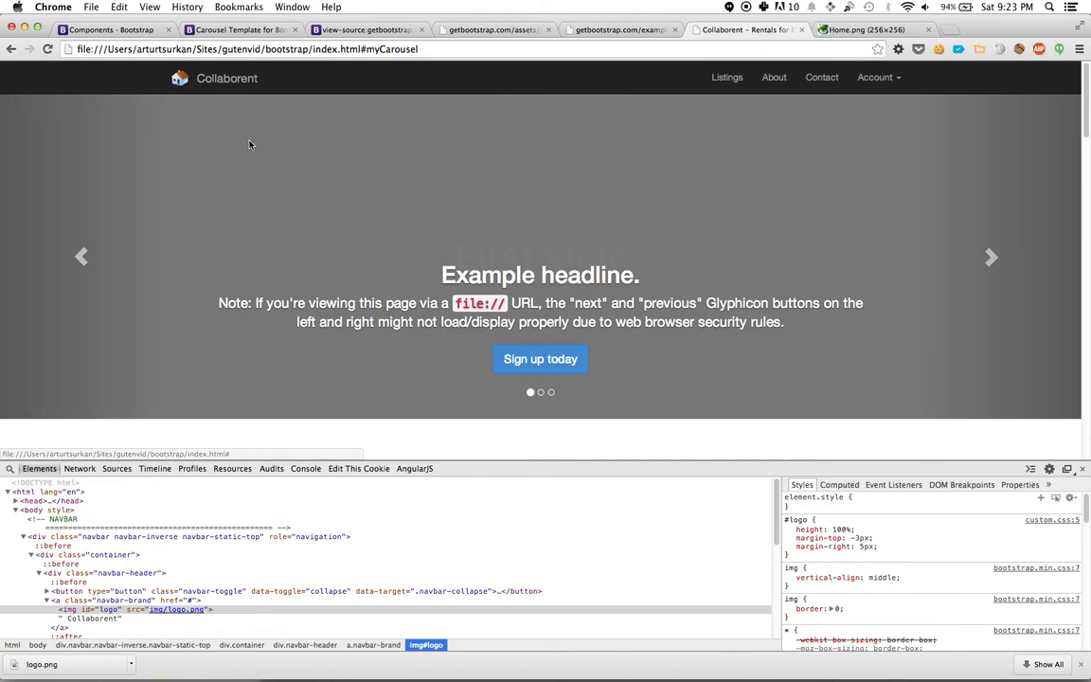